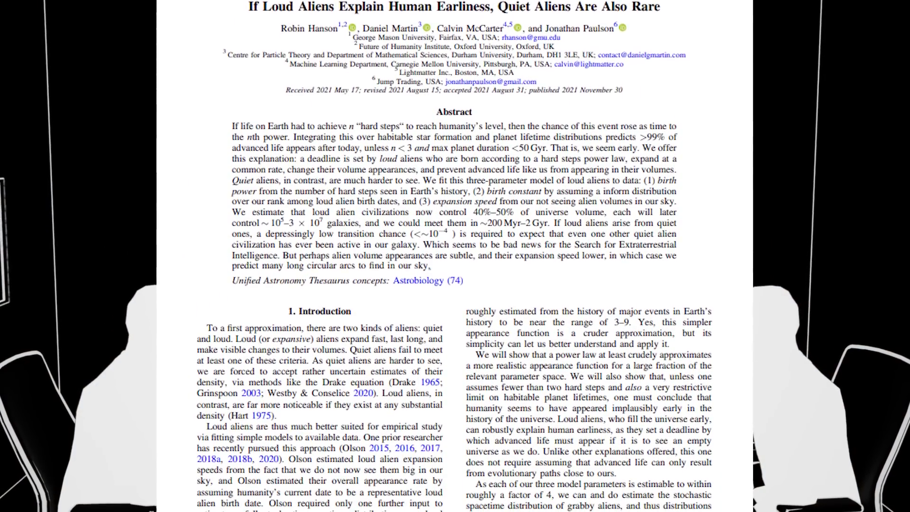
{"action": "scroll", "scroll_direction": "down", "scroll_amount": 3}
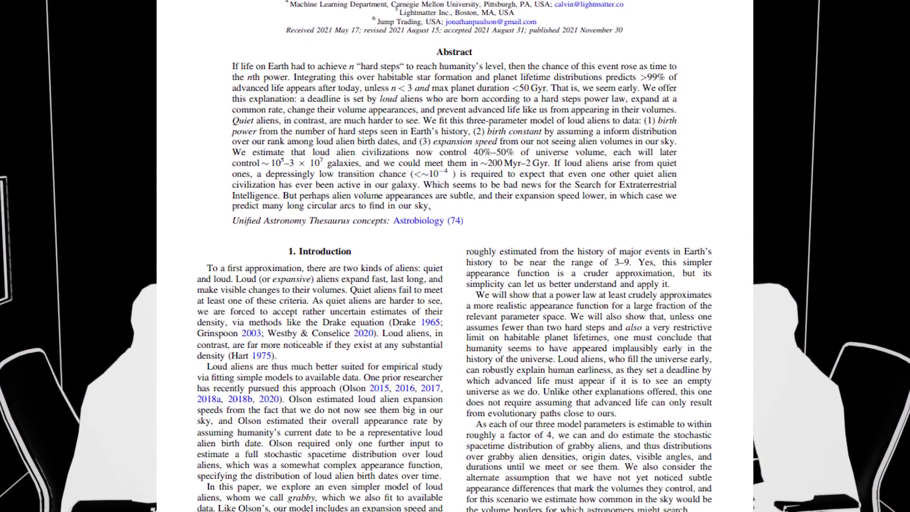
{"action": "scroll", "scroll_direction": "down", "scroll_amount": 3}
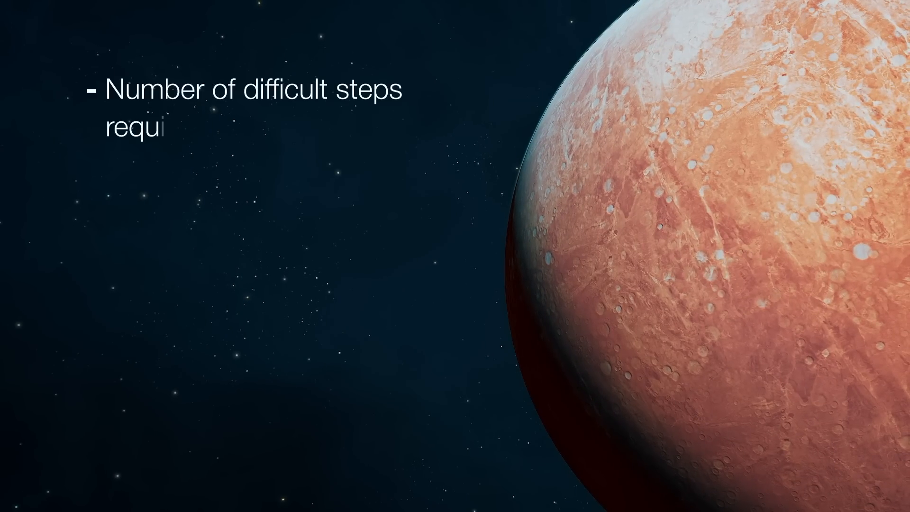
{"action": "type", "text": "required for the origin of an alien life form."}
{"action": "type", "text": "Speed of t"}
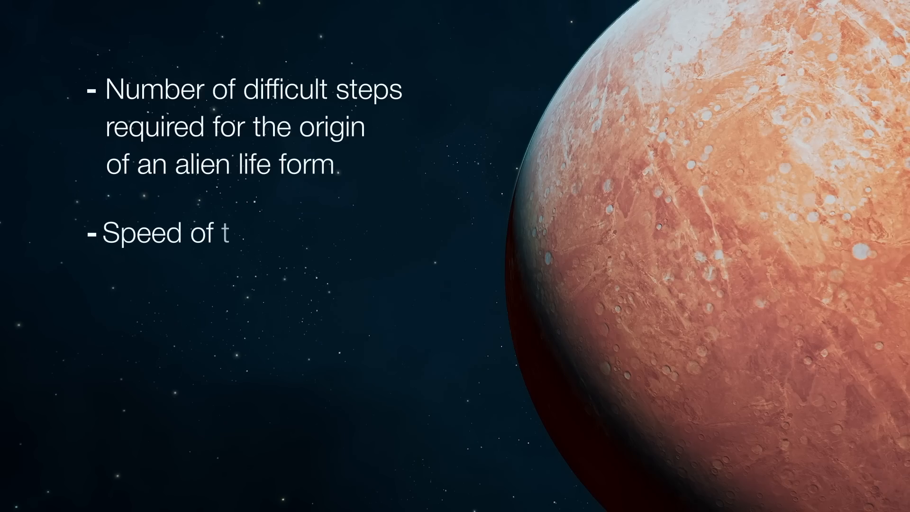
{"action": "type", "text": "ransformation of a quiet alien into a loud (i.e., visible) one"}
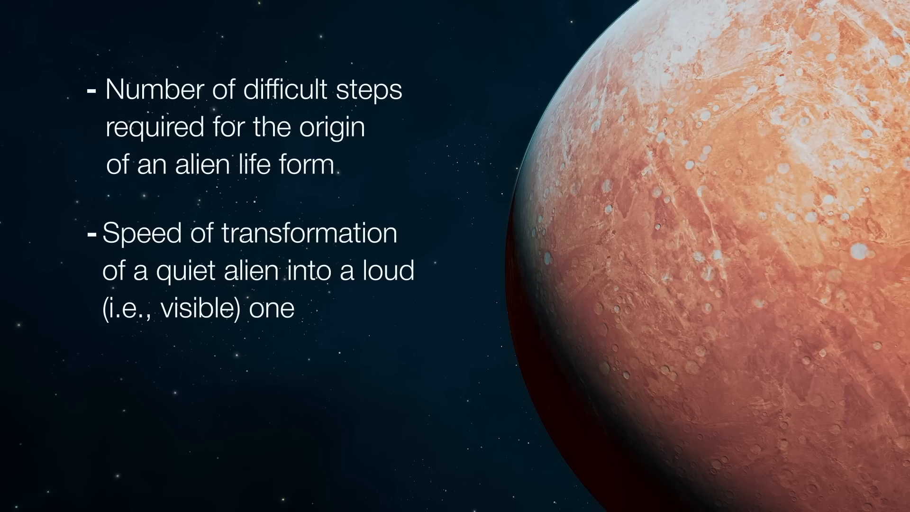
{"action": "type", "text": "Speed of expansion of"}
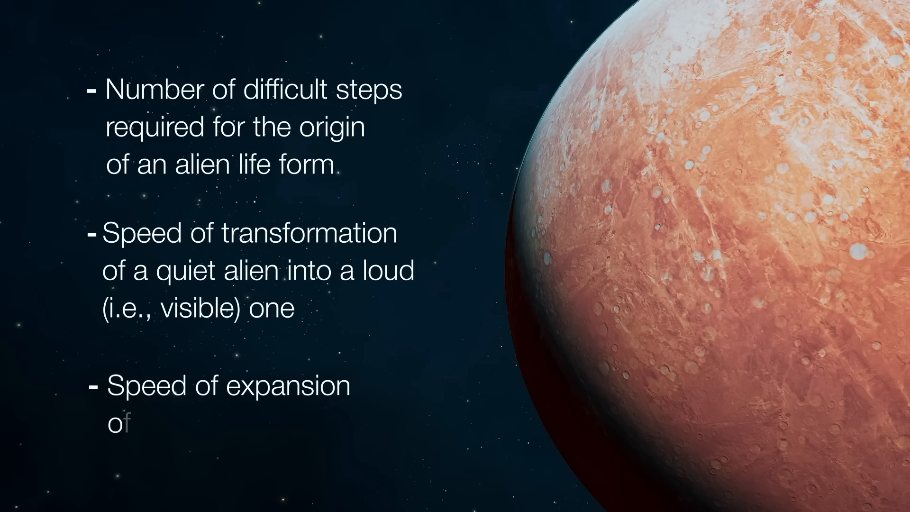